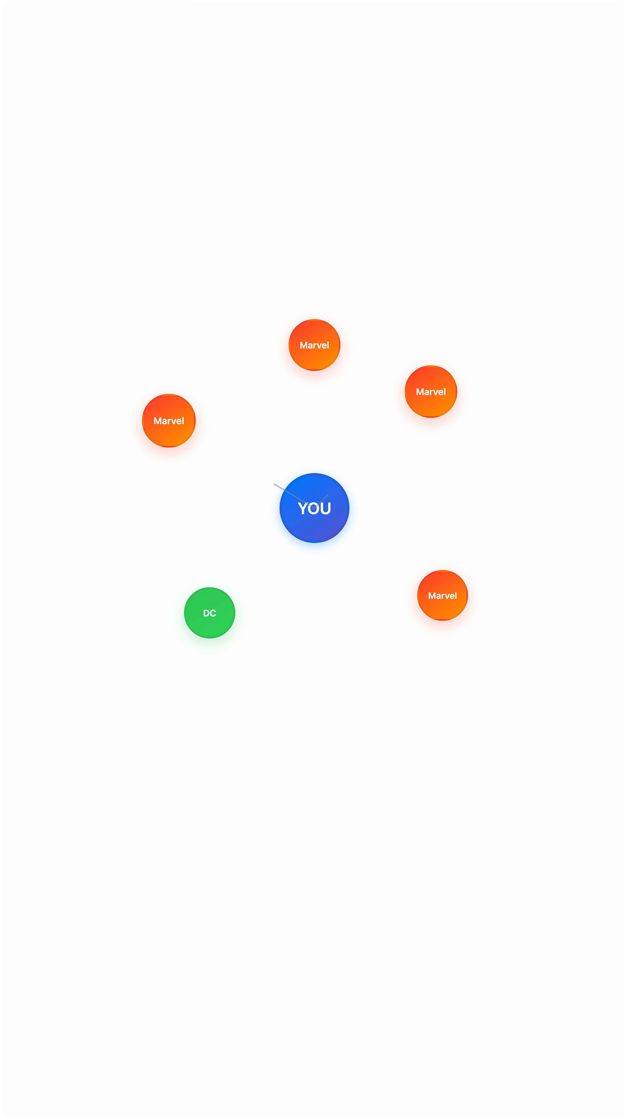
# Play the animation so YOU links to five neighbours, tallies Marvel 4 vs DC 1, and shows 'You're into Marvel!'.
pyautogui.click(314, 508)
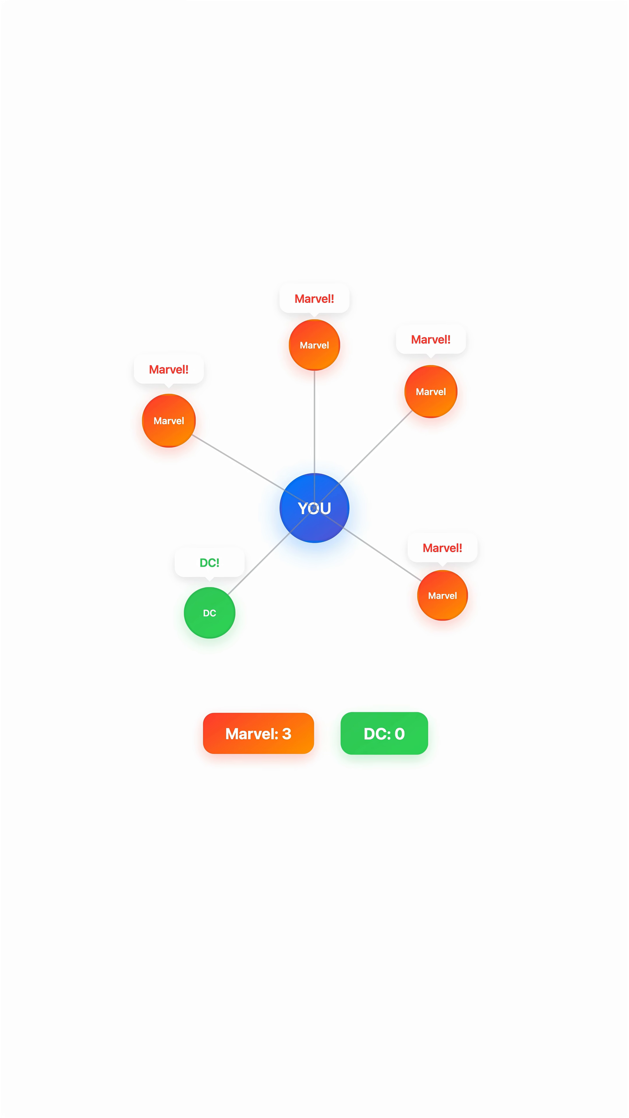
pyautogui.click(314, 508)
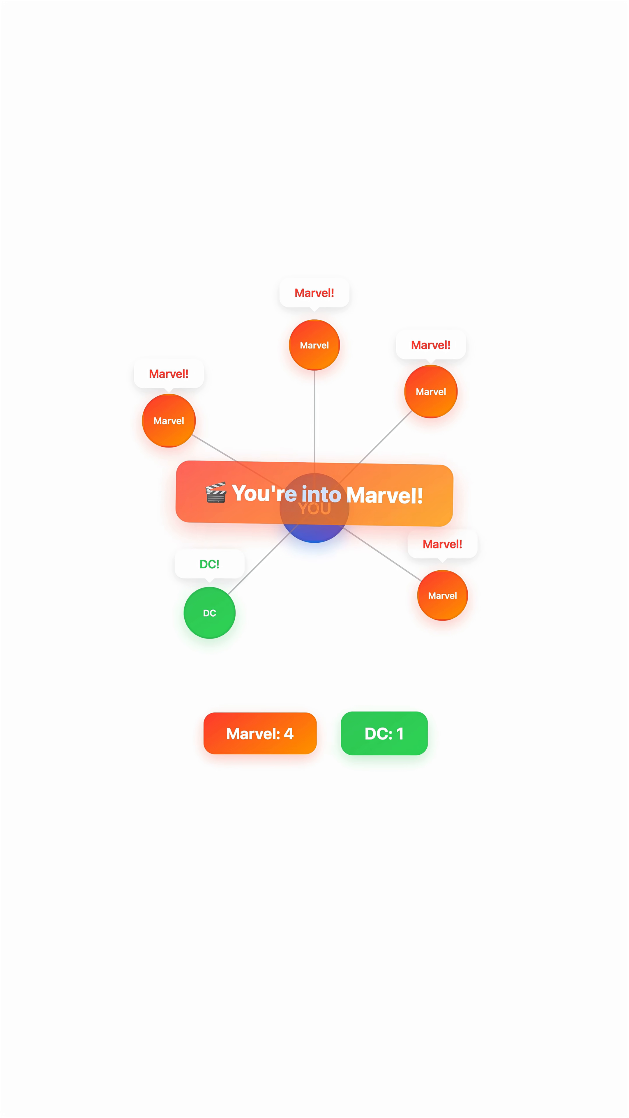